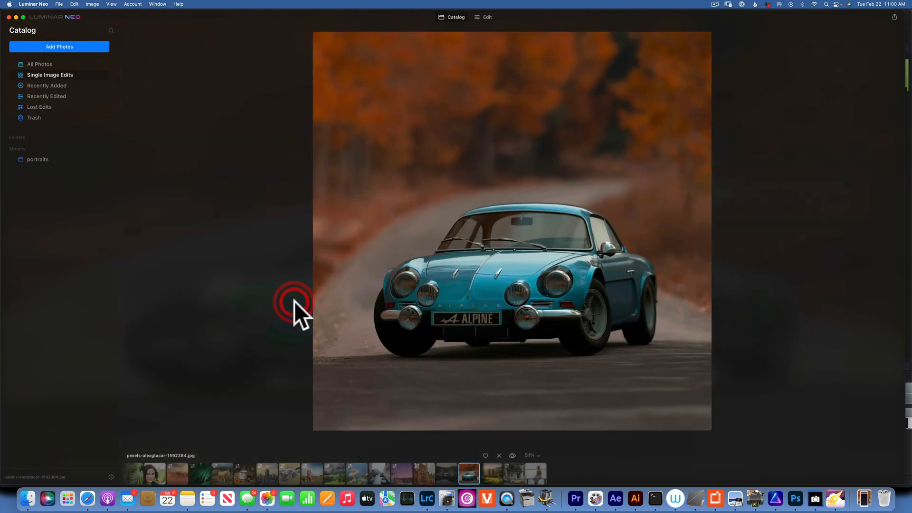
mouse_move(491, 28)
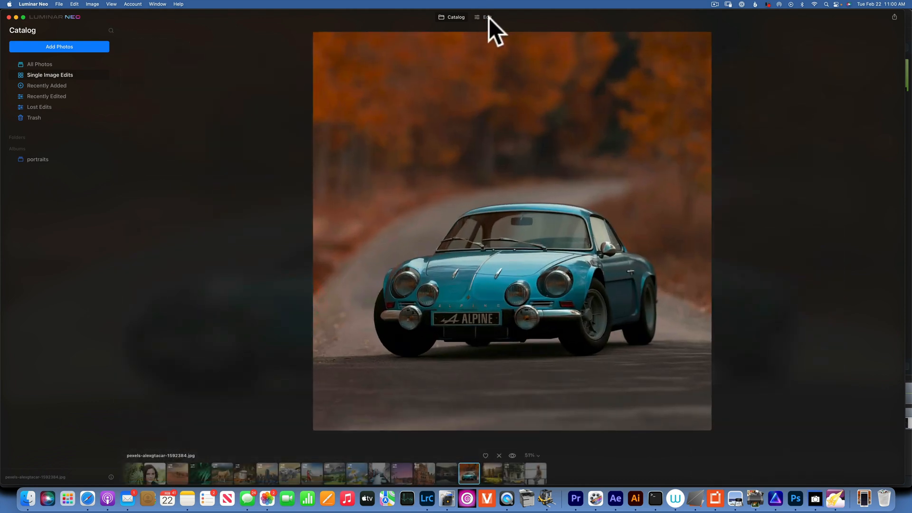
- Start editing the Alpine car photo so the Filmatic preset collection is listed
click(488, 17)
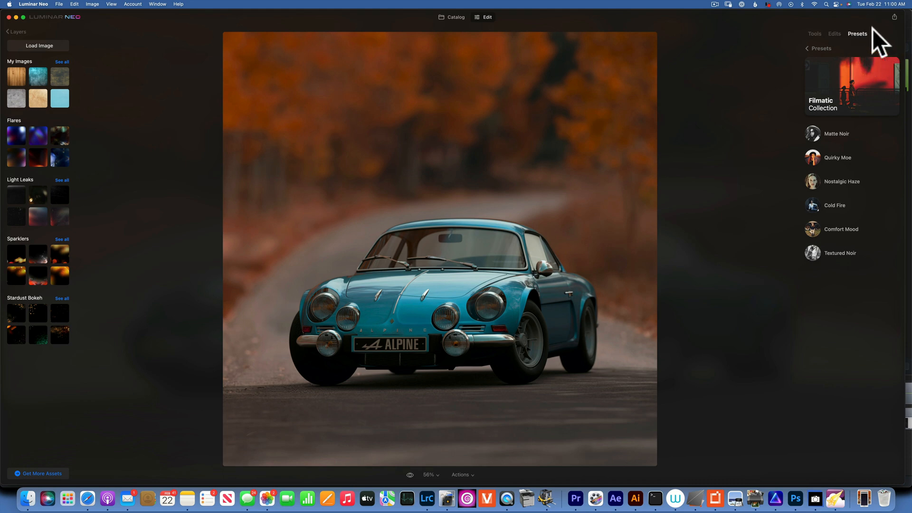
mouse_move(866, 39)
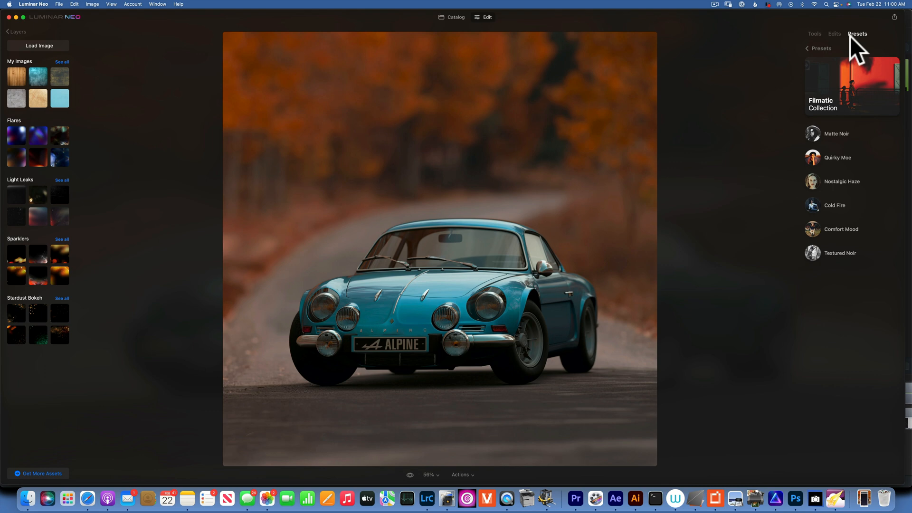
mouse_move(866, 29)
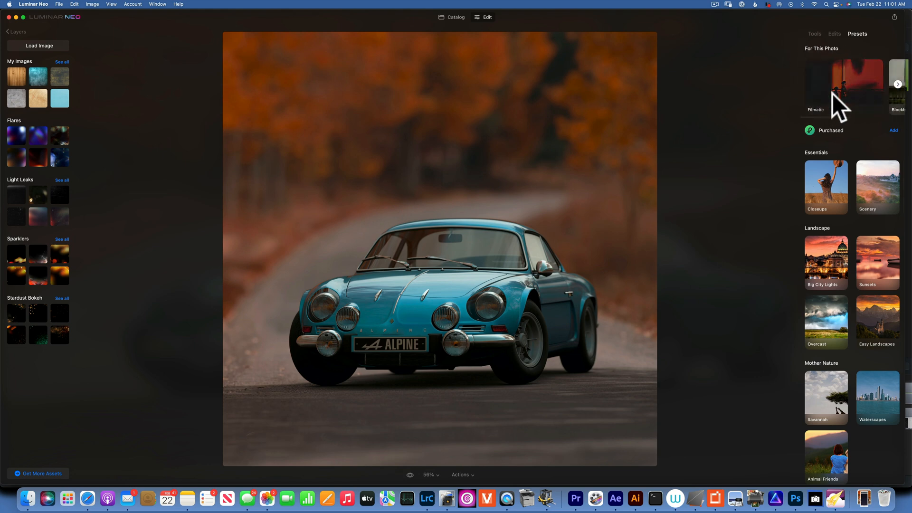
mouse_move(853, 86)
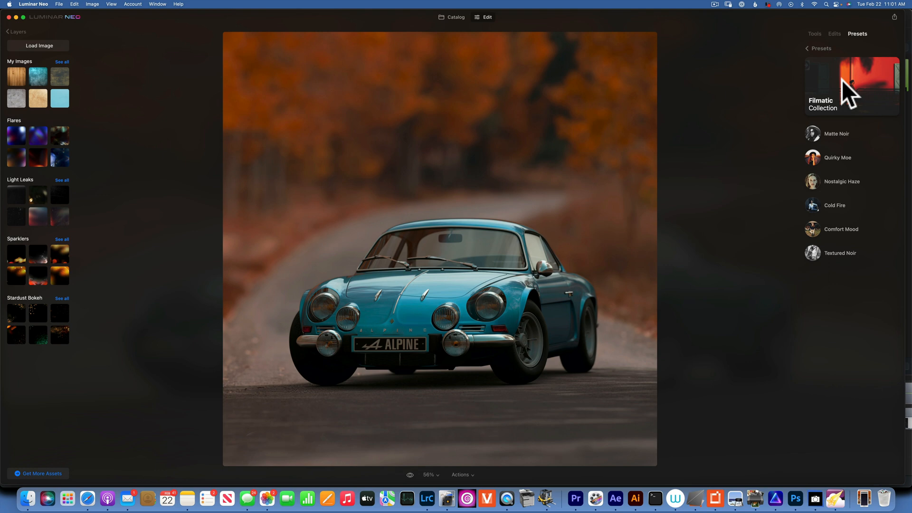
- Preview Matte Noir, Quirky Moe, Nostalgic Haze and Comfort Mood, then keep Quirky Moe at full strength
click(836, 133)
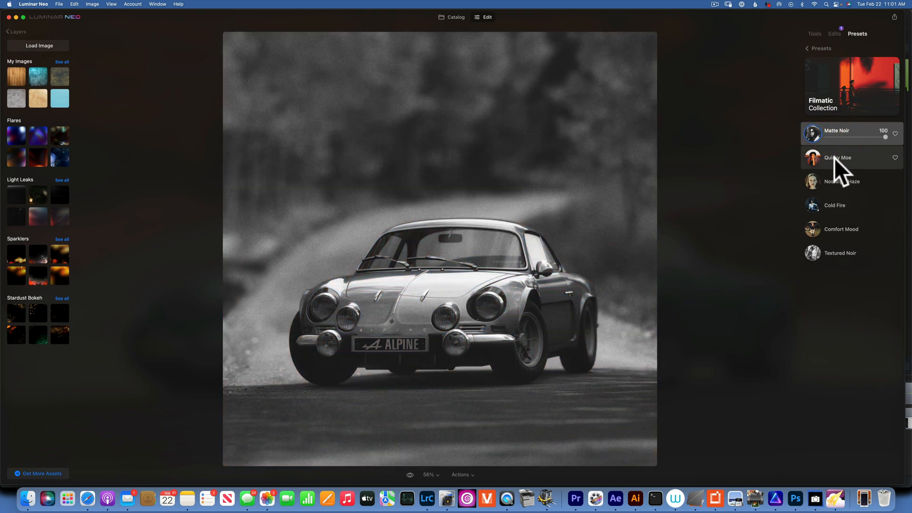
click(845, 158)
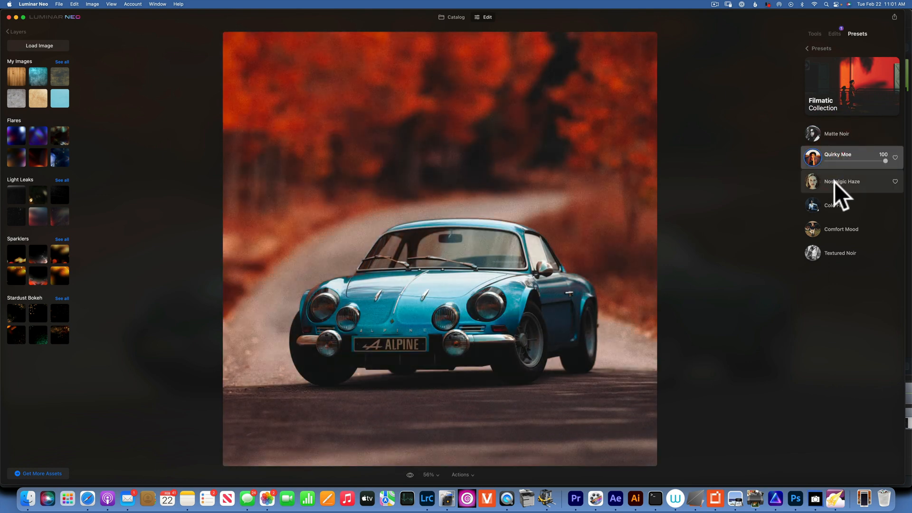
click(842, 182)
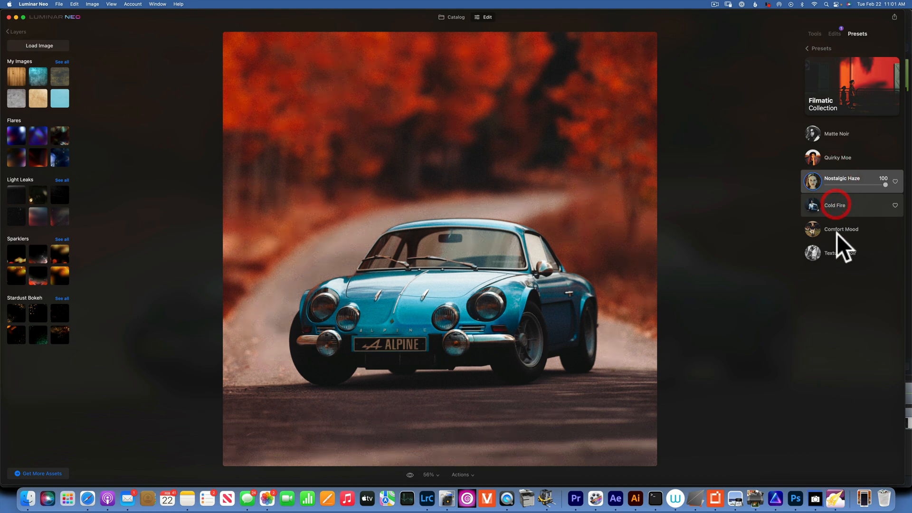
click(842, 229)
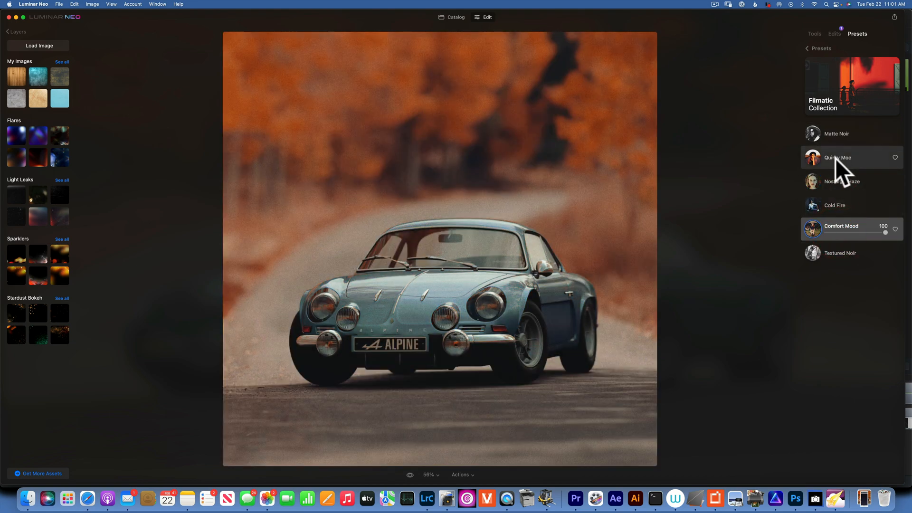
click(844, 157)
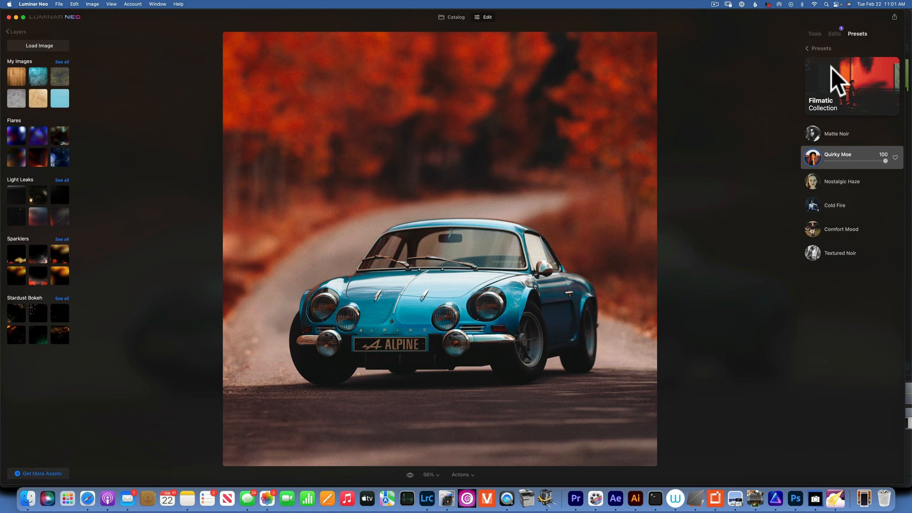
mouse_move(905, 167)
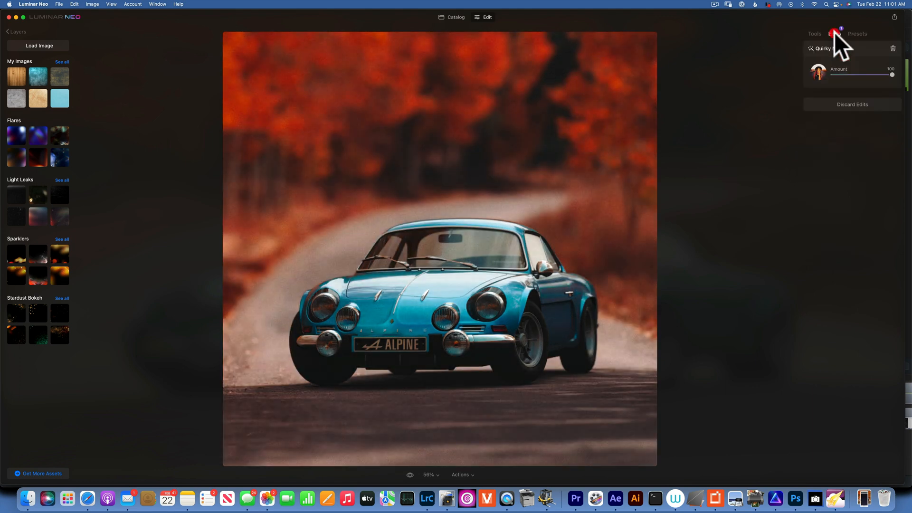
- Review the applied edits list showing the Quirky Moe preset at Amount 100
click(834, 33)
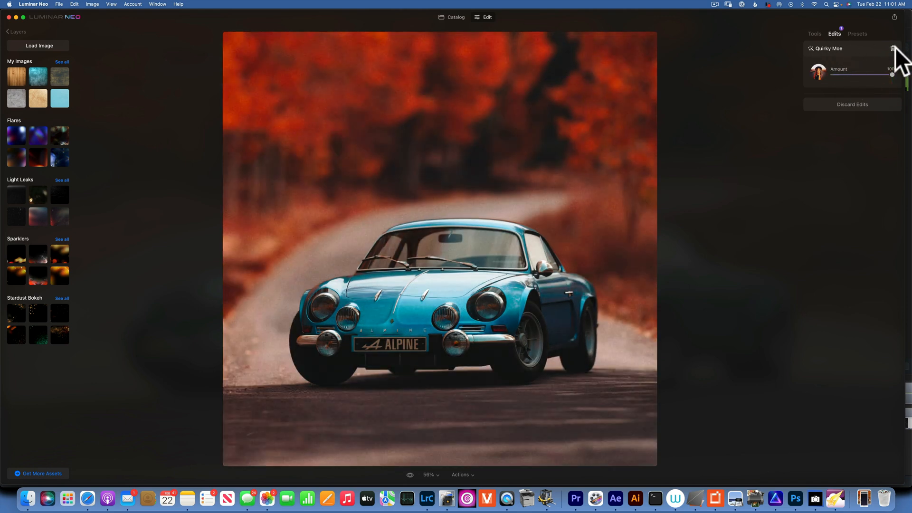
mouse_move(853, 104)
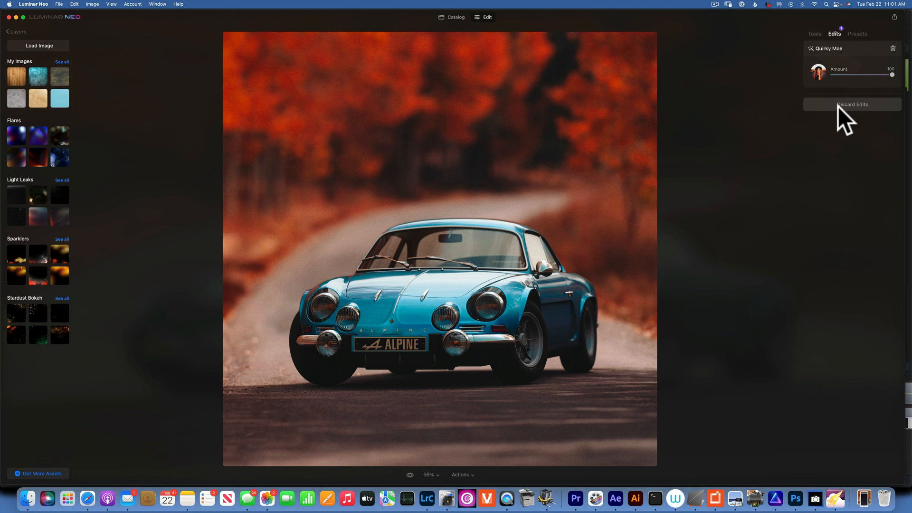
mouse_move(844, 118)
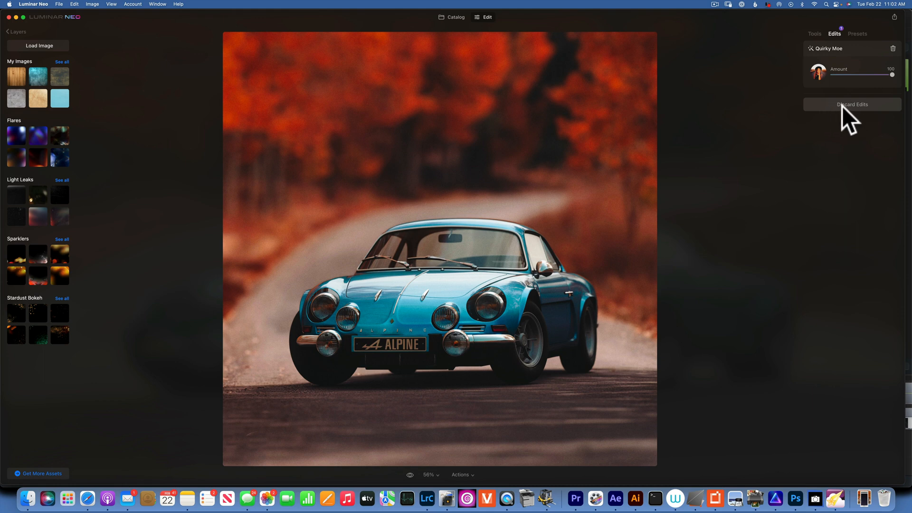
mouse_move(776, 135)
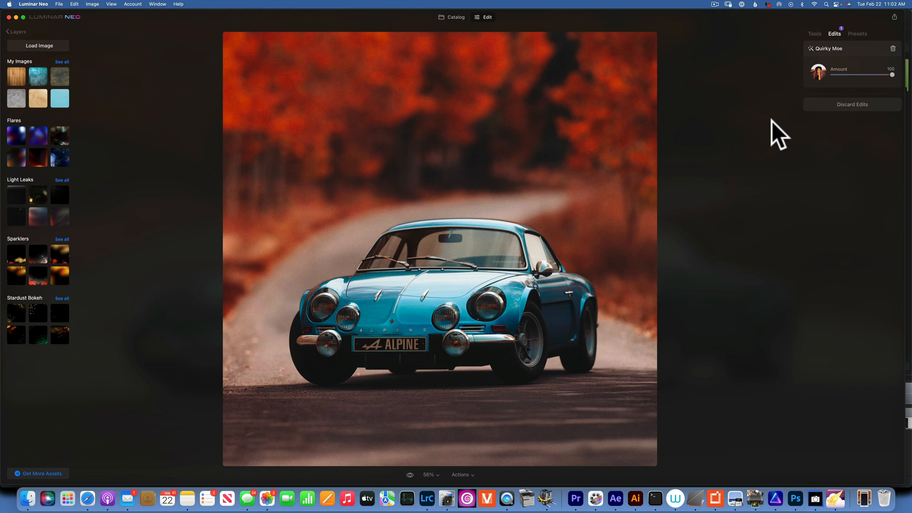
mouse_move(822, 121)
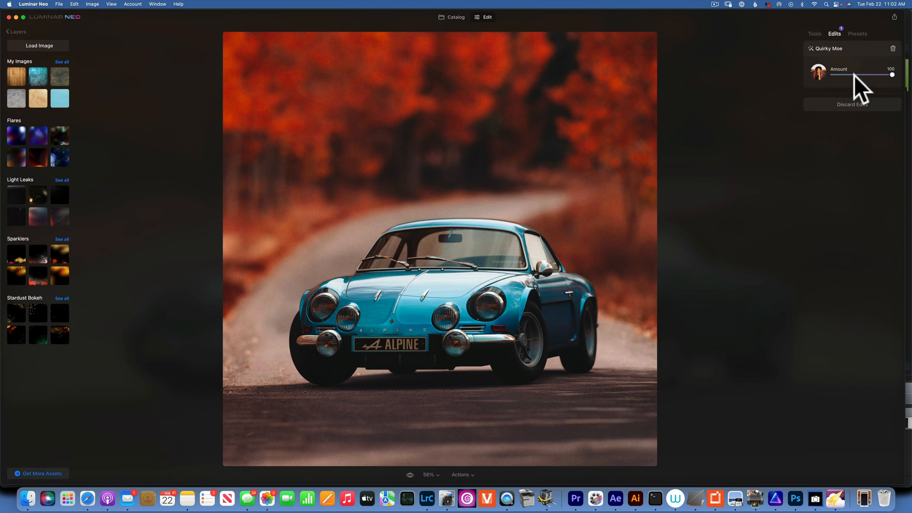
mouse_move(837, 107)
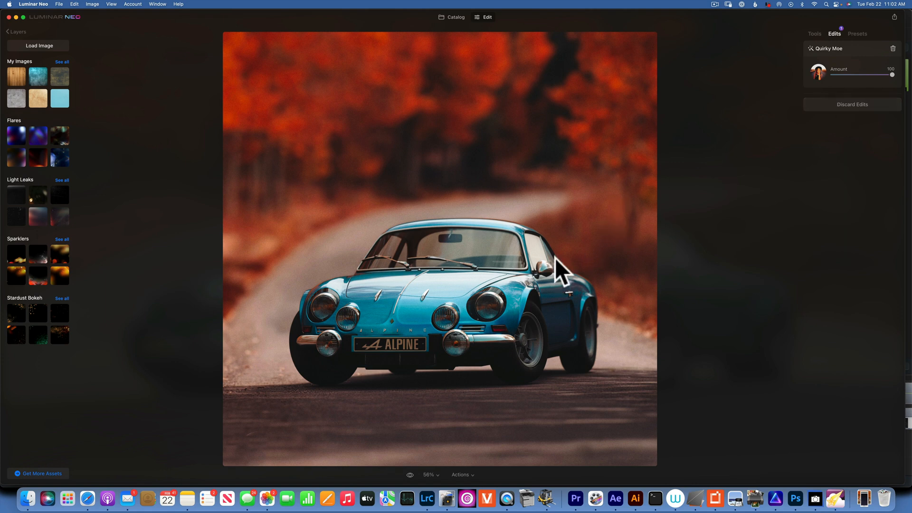
mouse_move(852, 138)
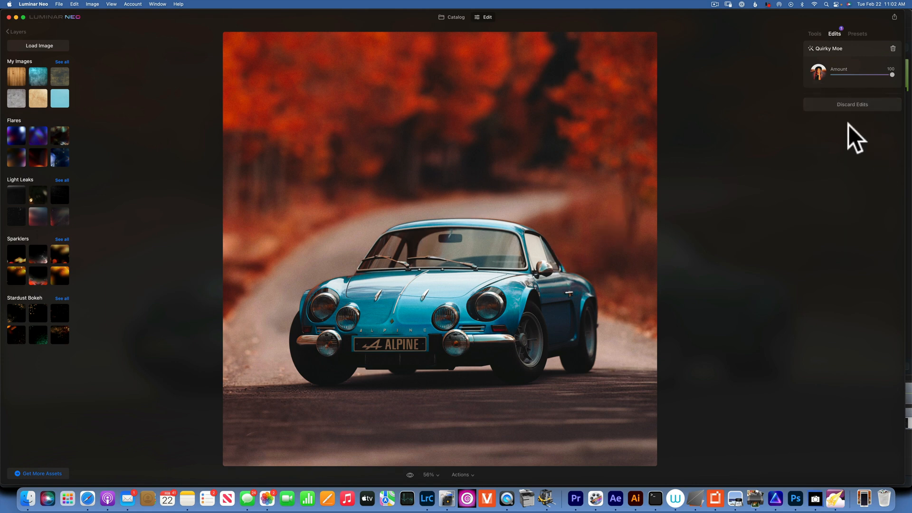
mouse_move(856, 150)
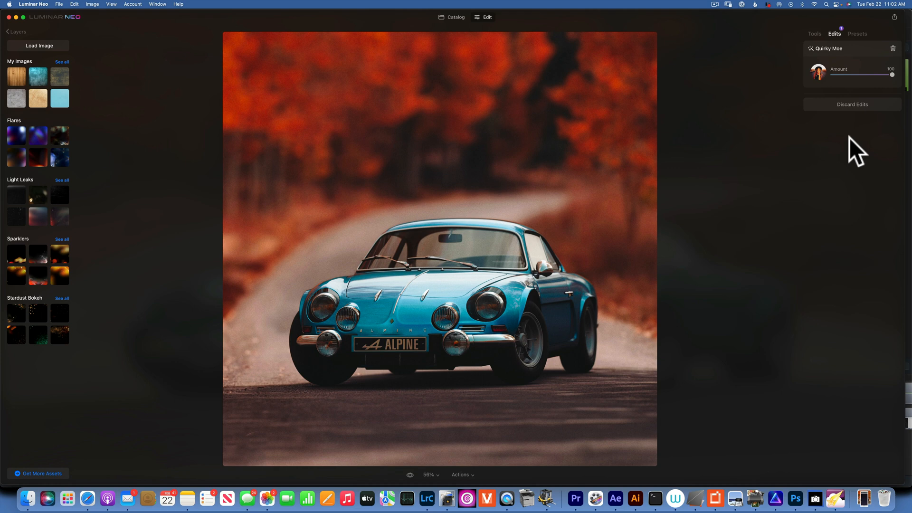
mouse_move(838, 148)
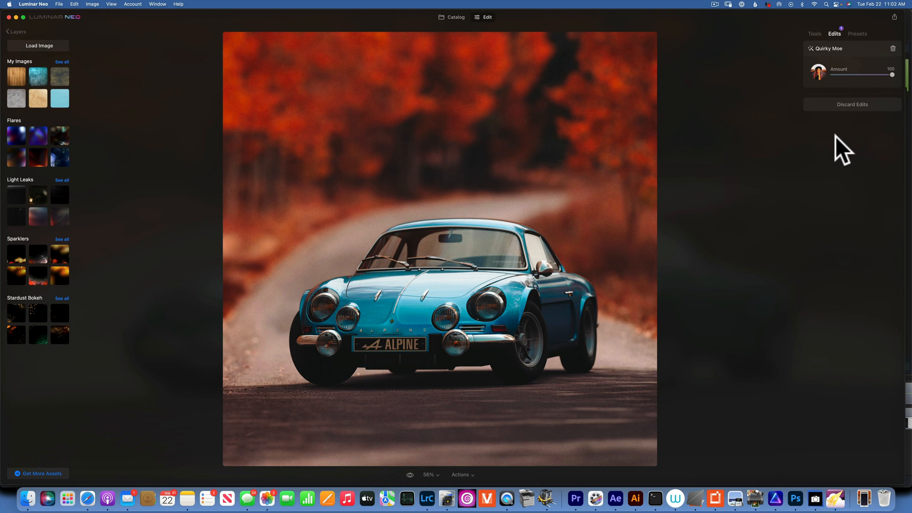
mouse_move(823, 55)
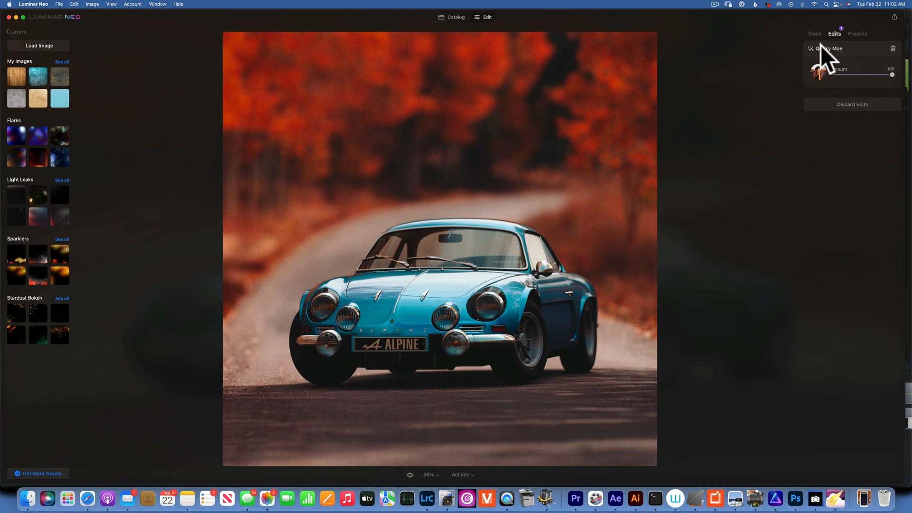
- Add an Enhance edit with Accent at 59 above the Quirky Moe look
click(814, 33)
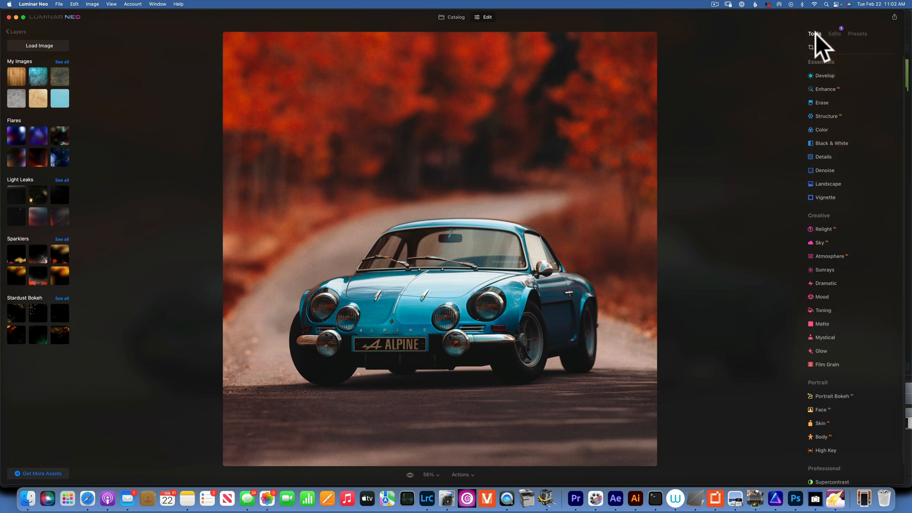
click(825, 90)
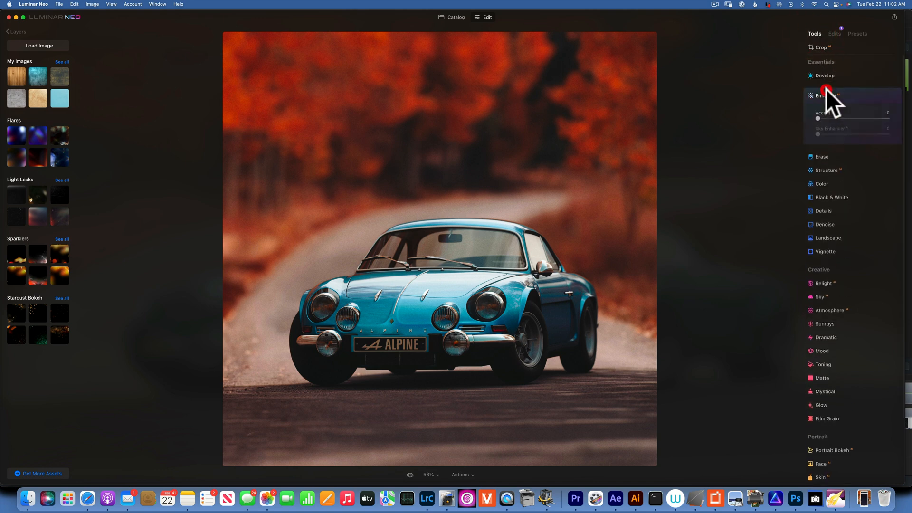
drag(819, 119, 859, 119)
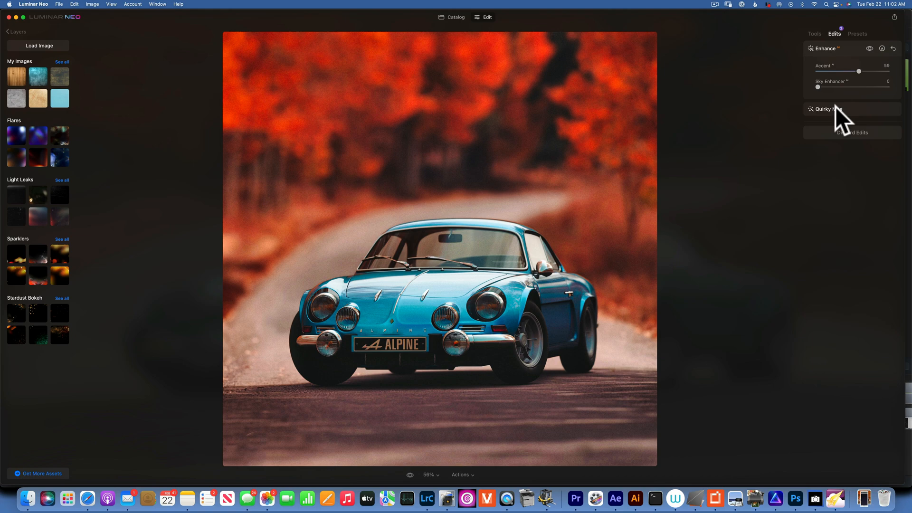
mouse_move(528, 470)
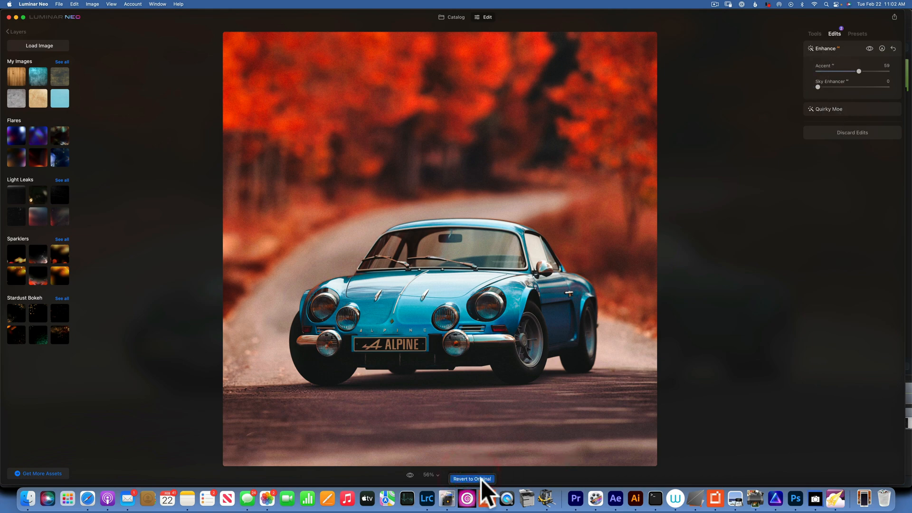
- Revert the photo to original, then apply only an Enhance Accent of about 63
click(471, 479)
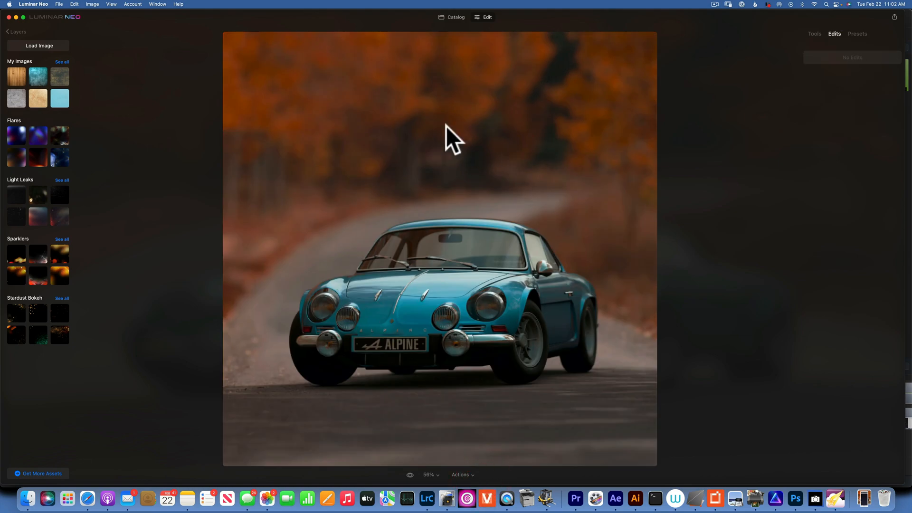
click(814, 33)
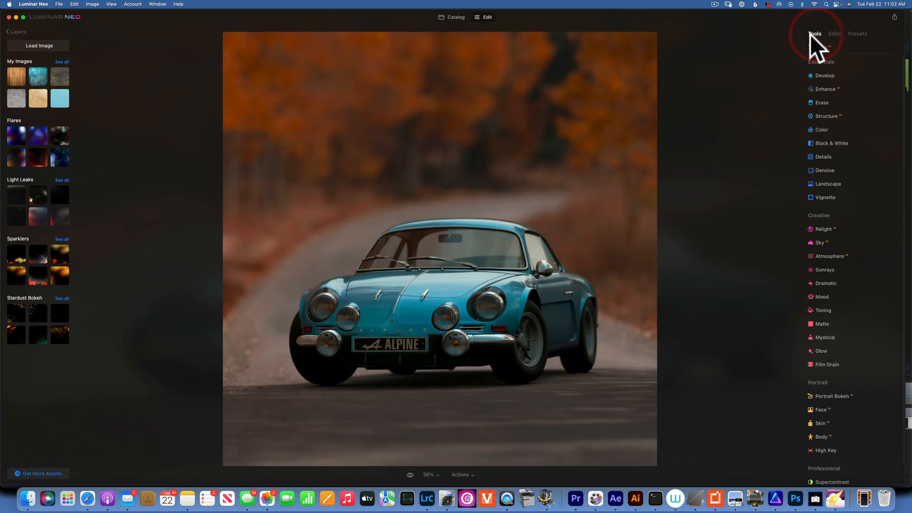
click(826, 95)
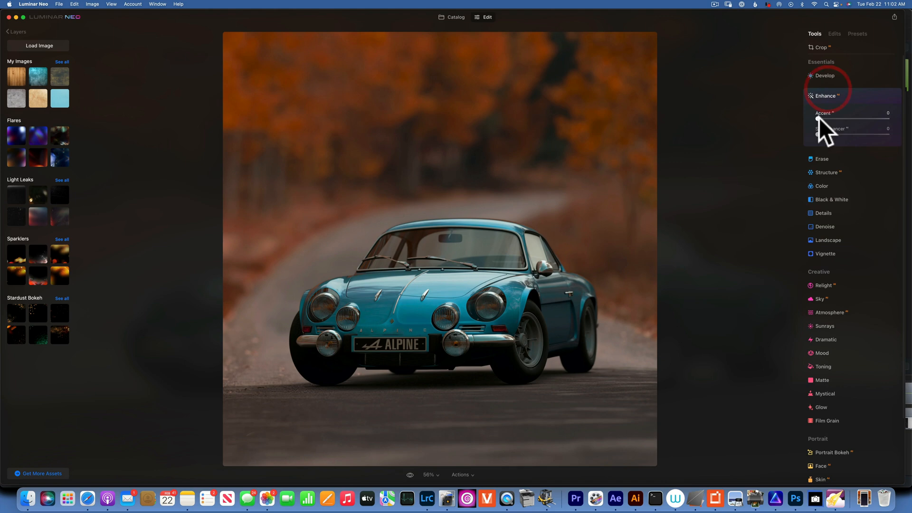
drag(818, 119, 861, 119)
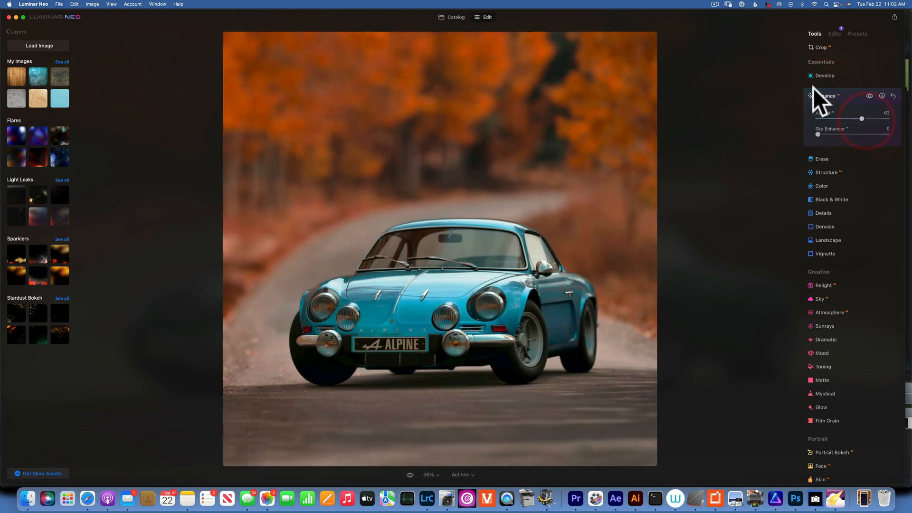
click(850, 34)
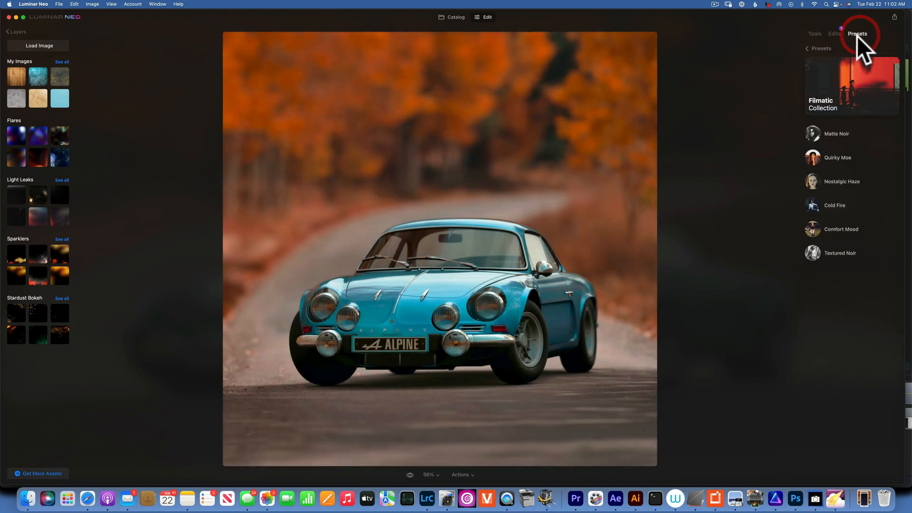
mouse_move(840, 166)
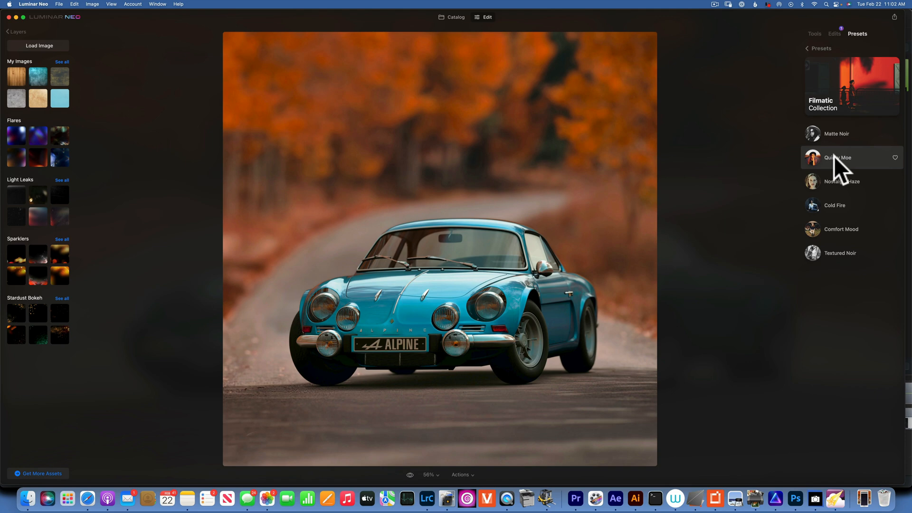
- Apply the Quirky Moe preset at full strength, confirming it replaces the Enhance edit
click(837, 158)
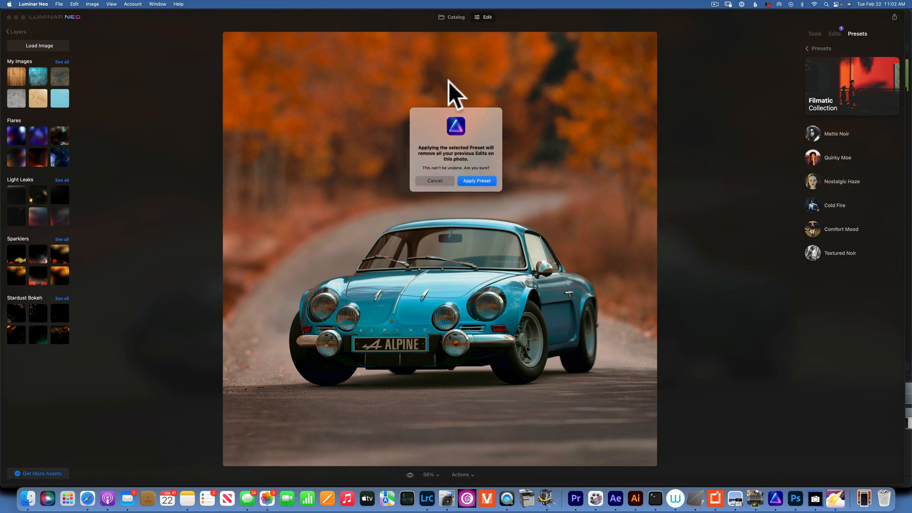
mouse_move(429, 148)
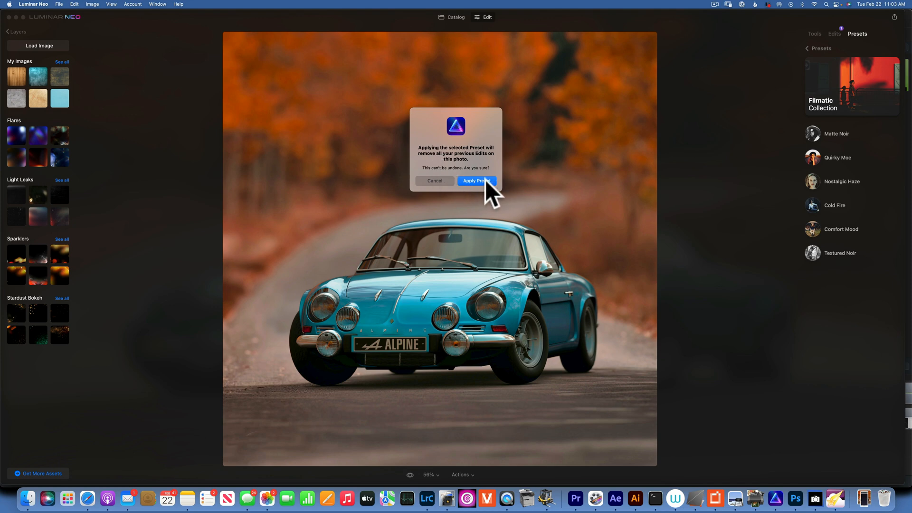
click(478, 181)
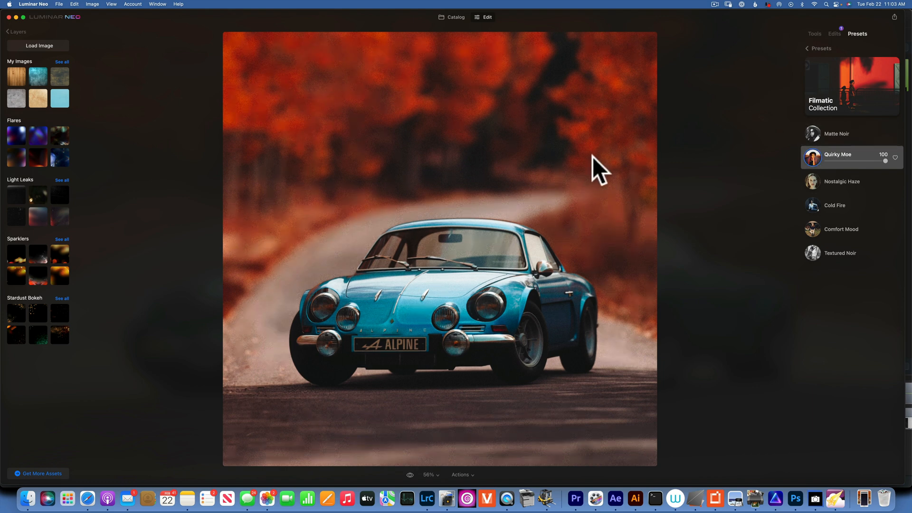
mouse_move(829, 46)
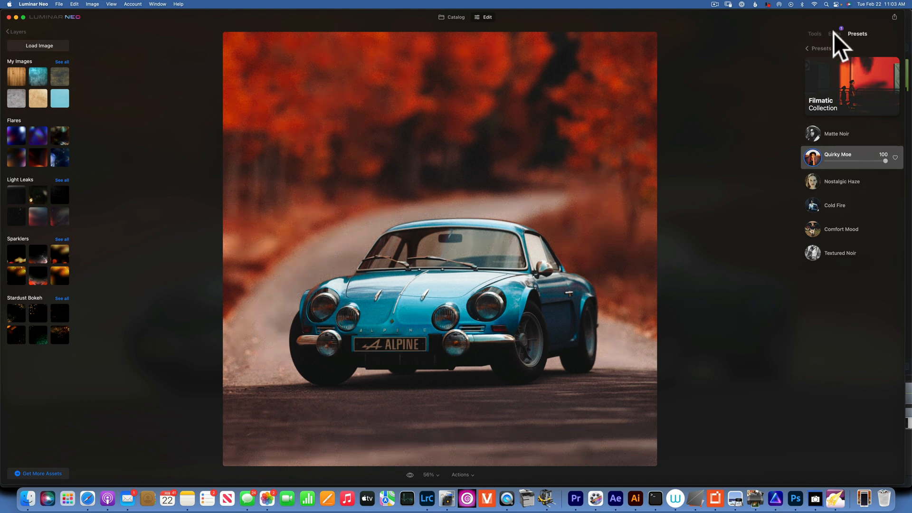
- Try the Quirky Moe amount at 38, then bring it back to full 100
click(833, 34)
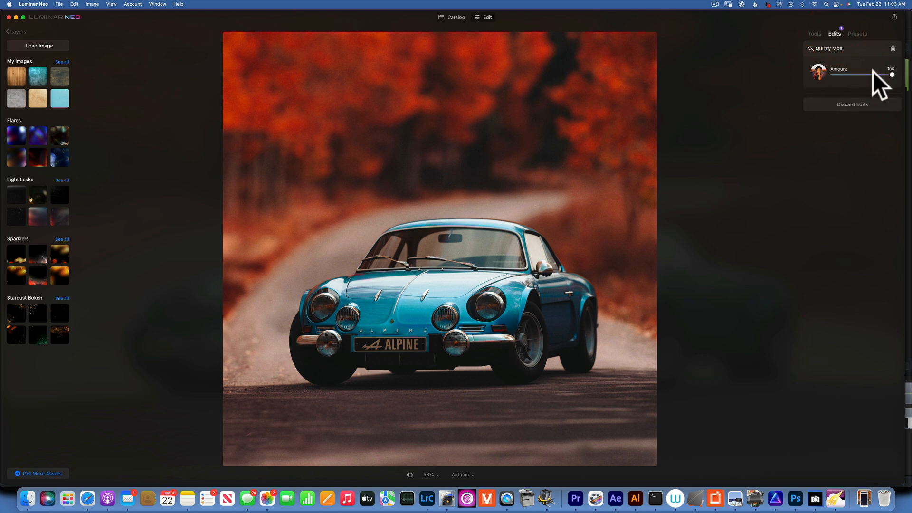
mouse_move(853, 39)
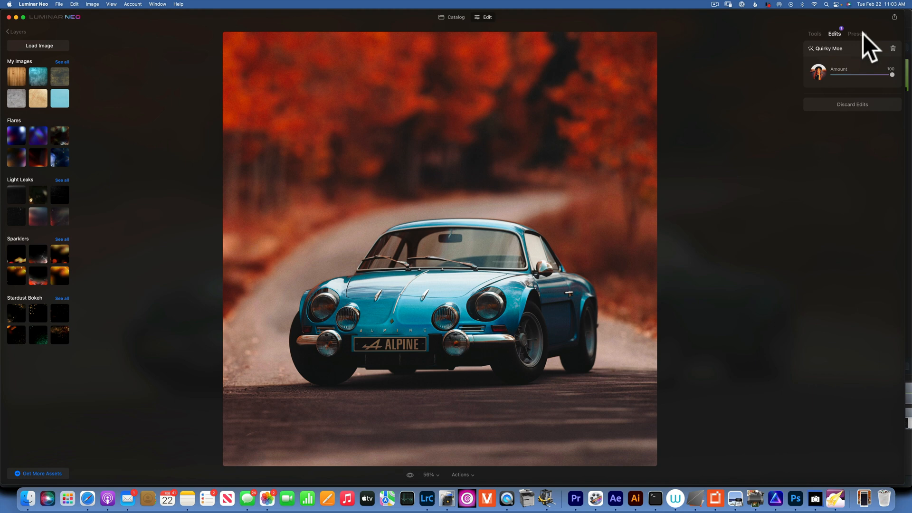
drag(890, 75, 861, 74)
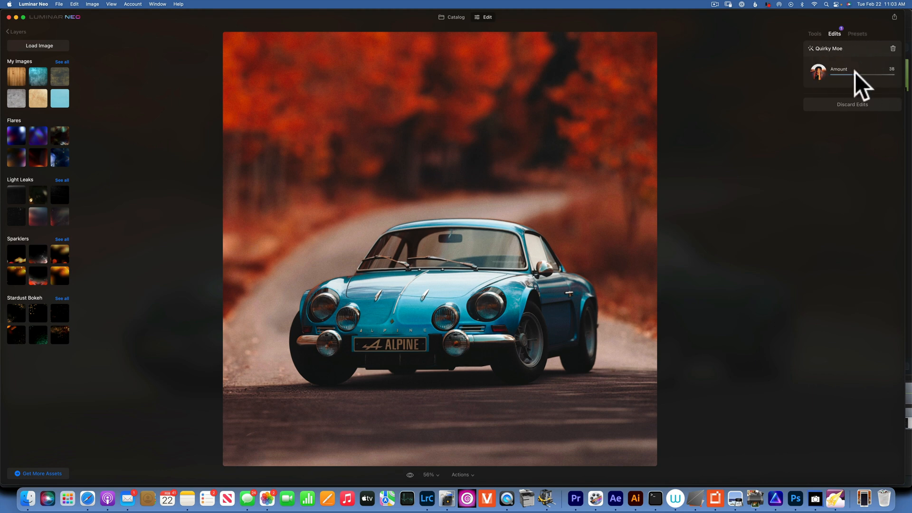
drag(856, 76, 894, 76)
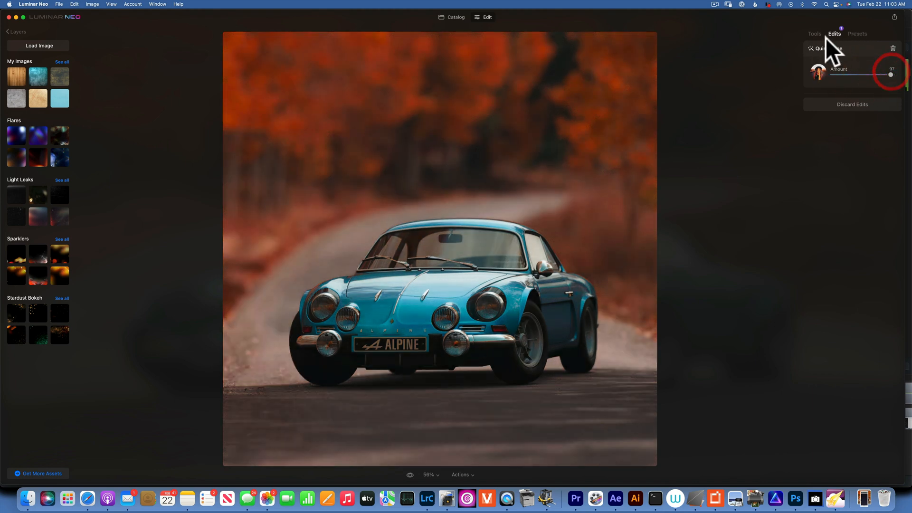
click(814, 34)
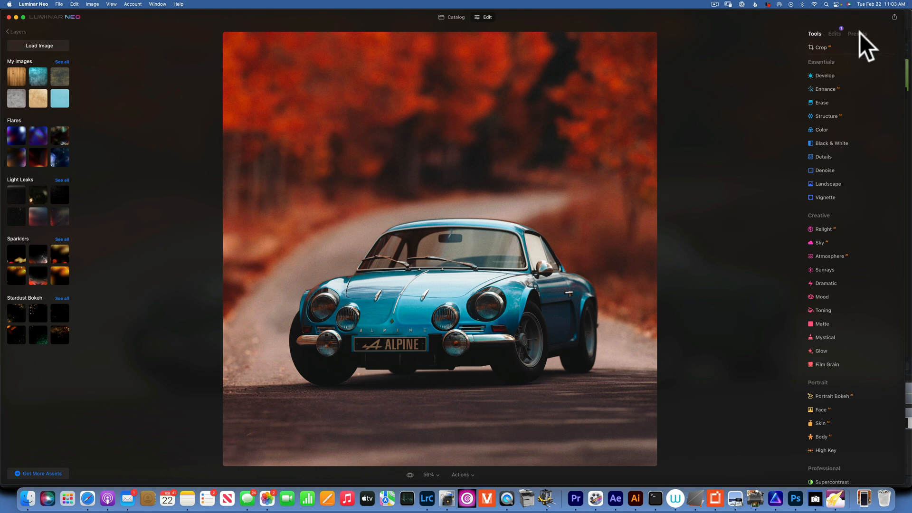
click(859, 33)
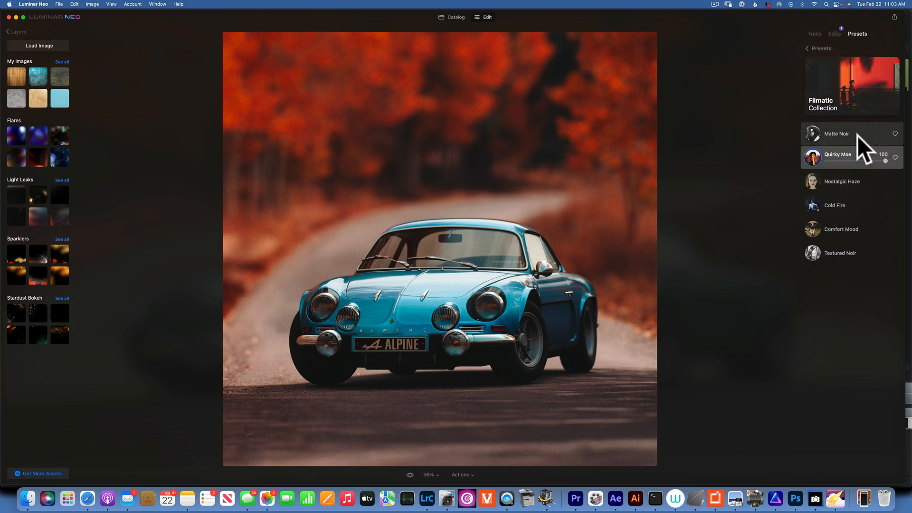